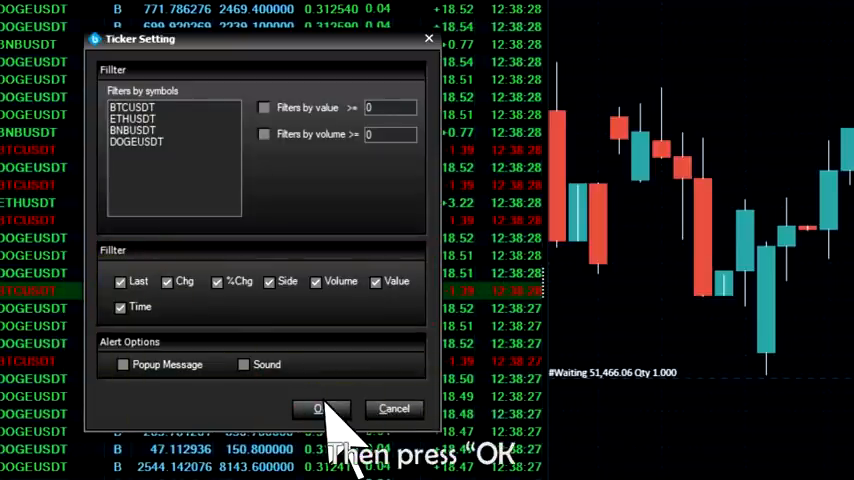
# Step: Confirm the Ticker Setting filter for BTCUSDT, ETHUSDT, BNBUSDT and DOGEUSDT with OK
pyautogui.click(318, 408)
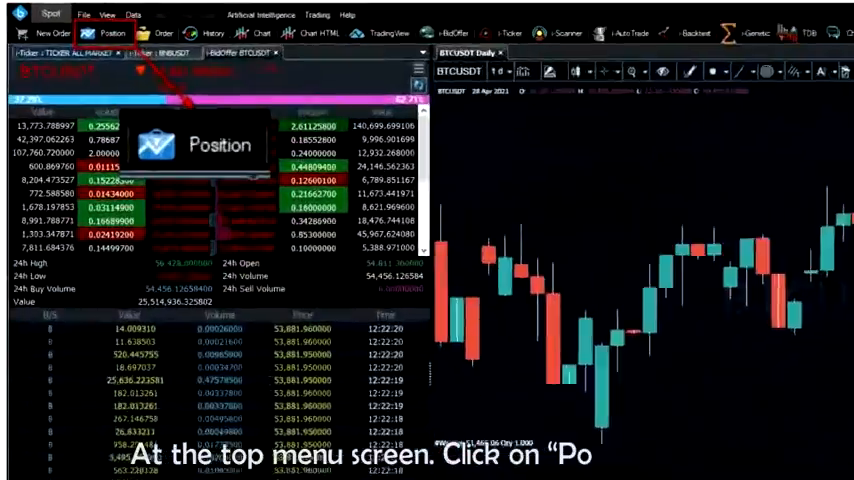
# Step: Show the Position window listing coin holdings with actual and available volumes
pyautogui.click(124, 36)
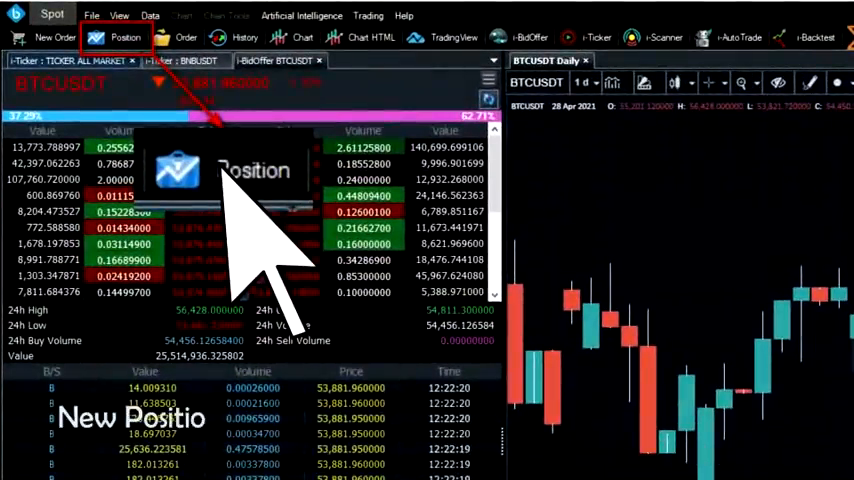
pyautogui.click(124, 36)
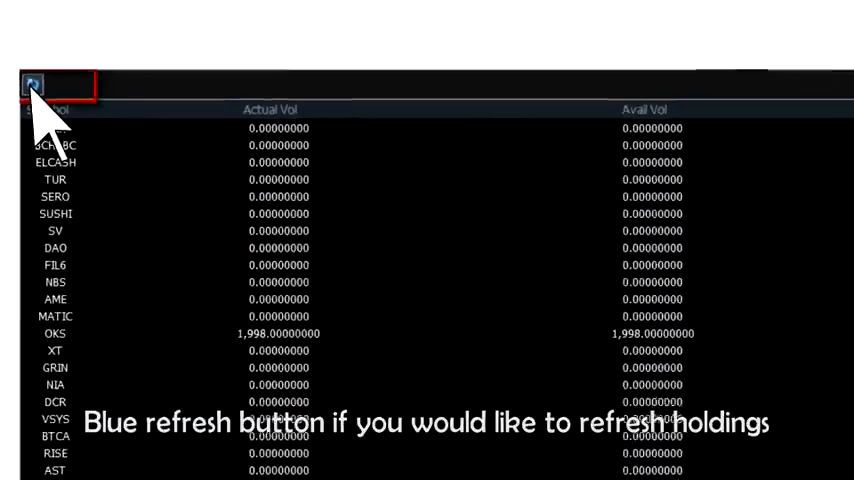
pyautogui.click(32, 84)
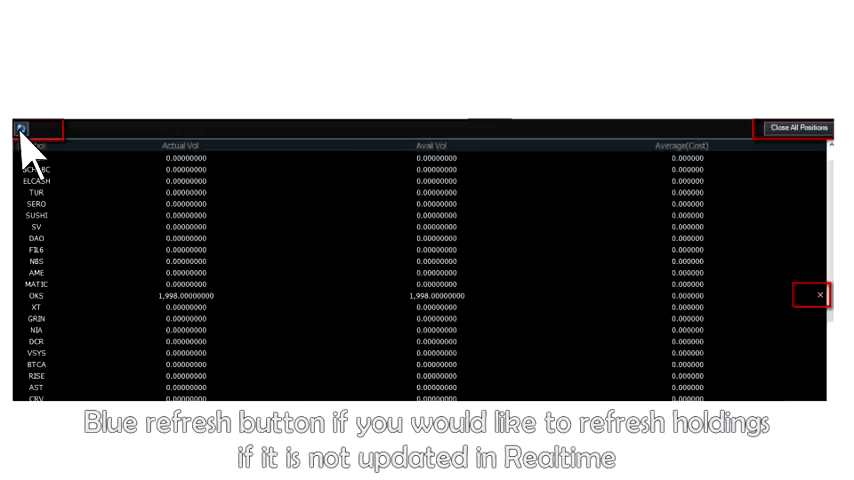